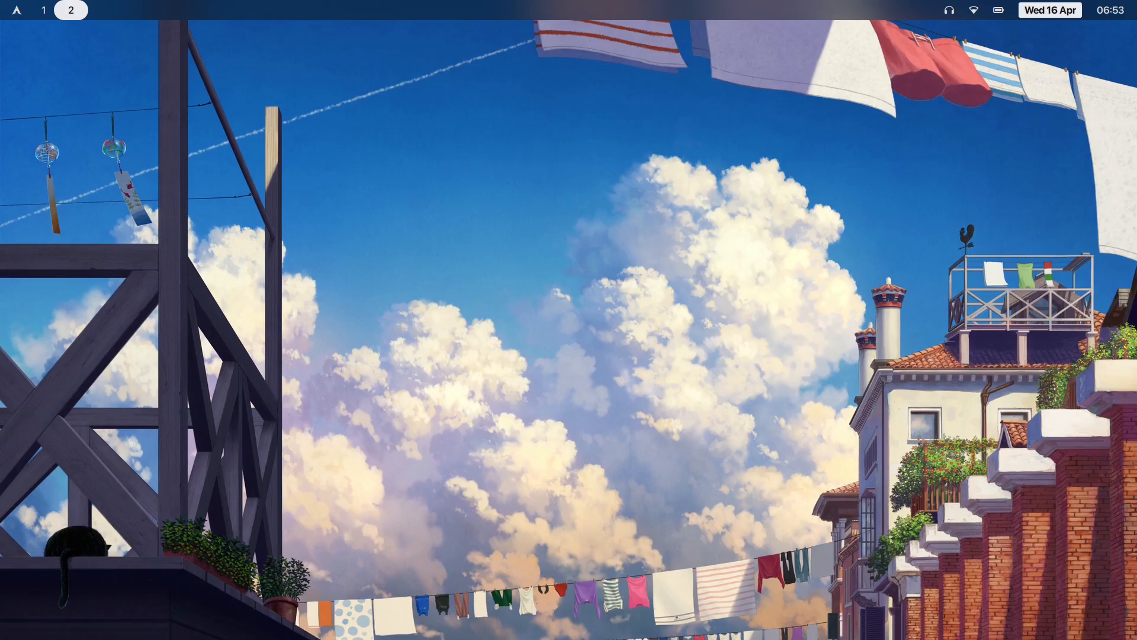
{"action": "mouse_move", "coordinate": [786, 356]}
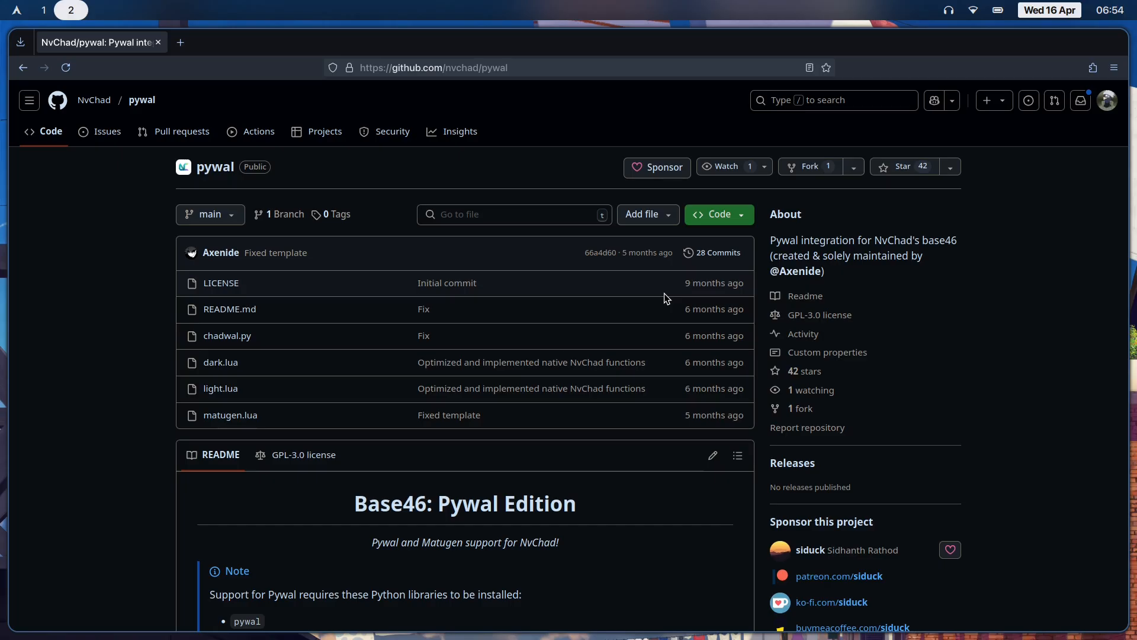
{"action": "scroll", "scroll_direction": "down", "scroll_amount": 3}
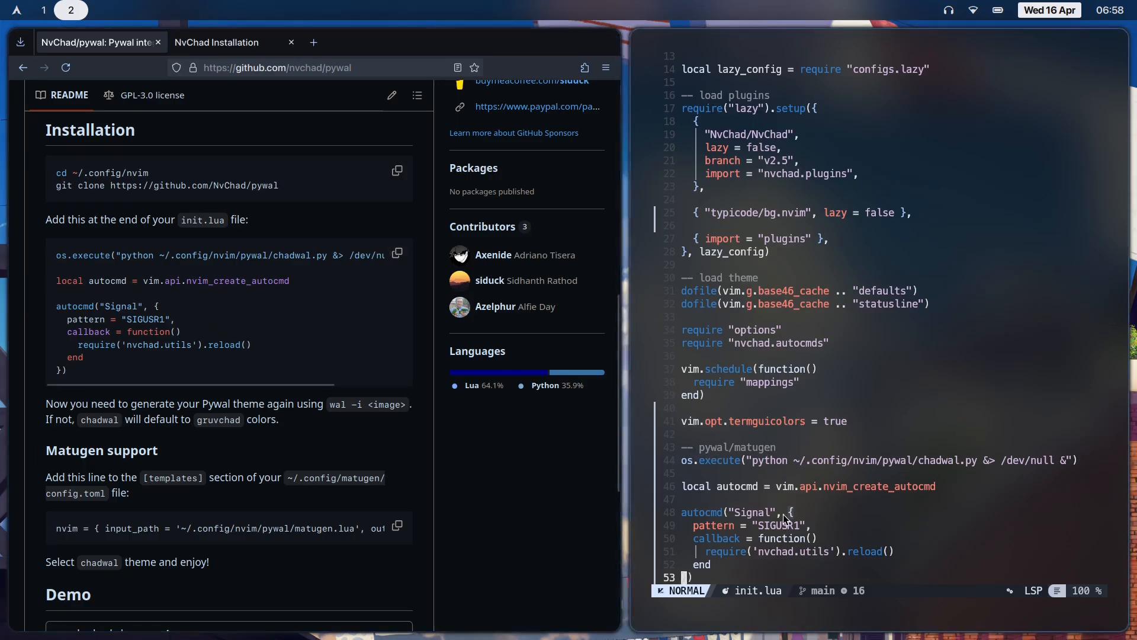
{"action": "scroll", "scroll_direction": "down", "scroll_amount": 3}
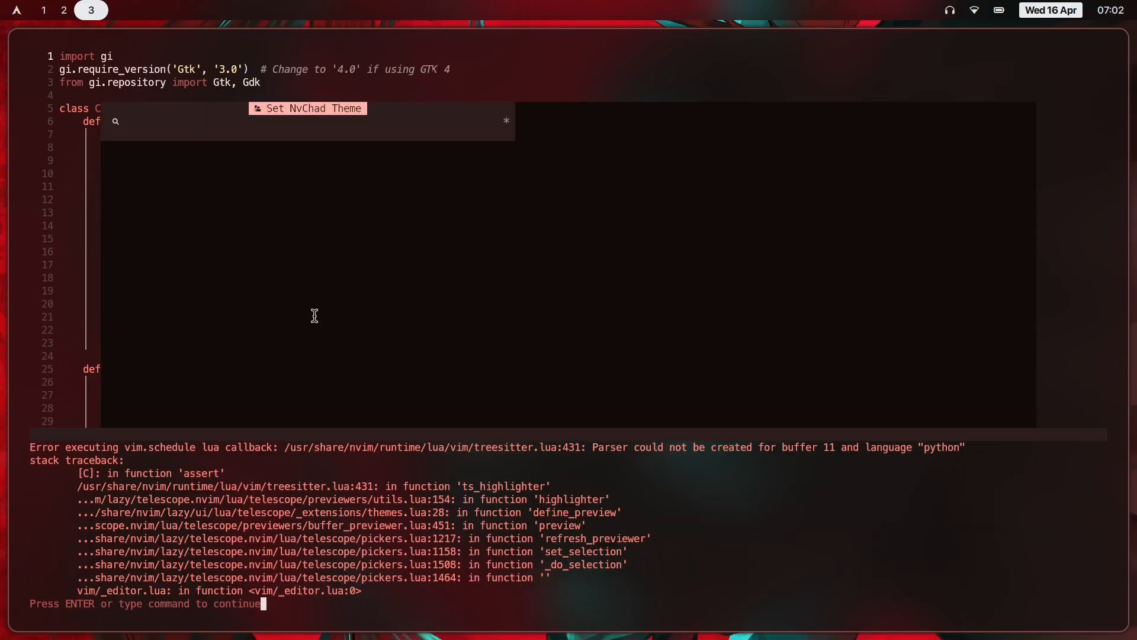
{"action": "type", "text": "chadwal"}
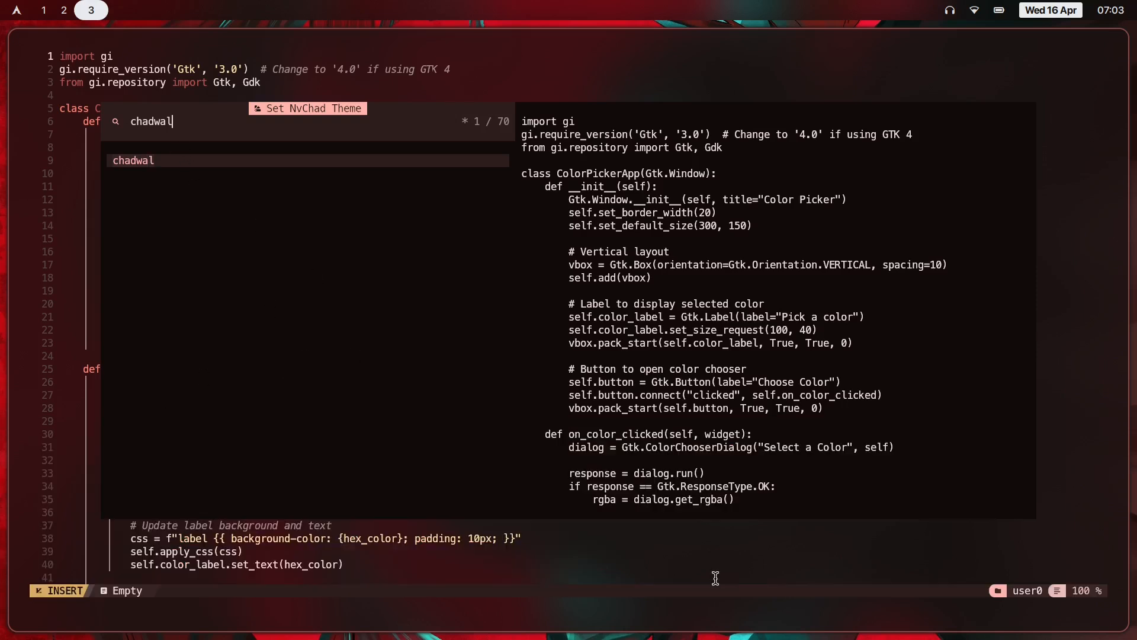